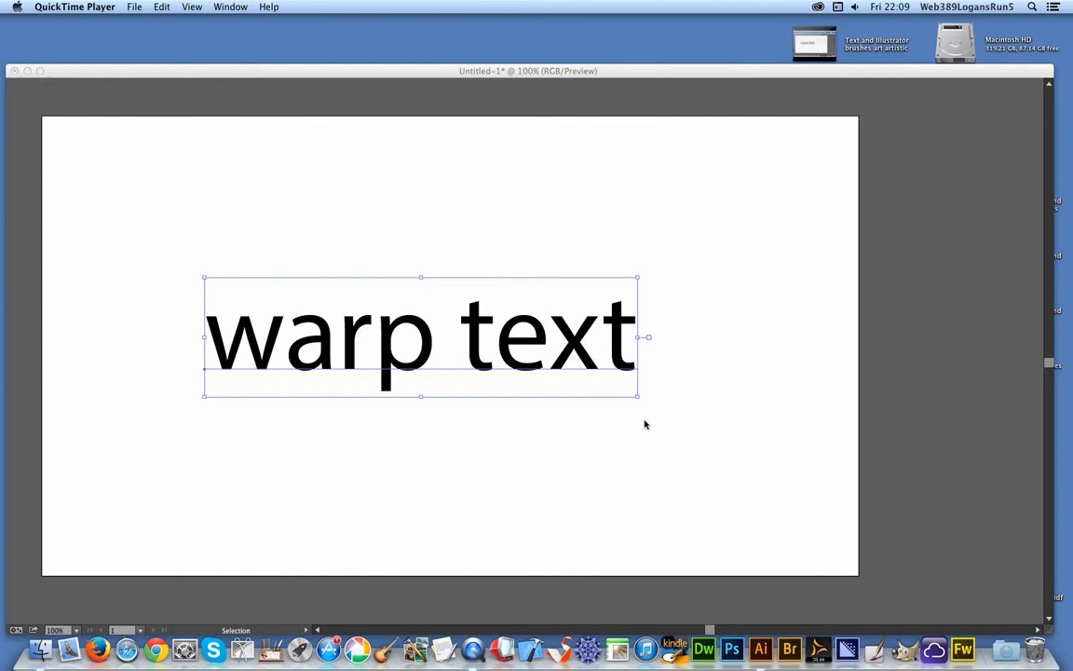
{"action": "mouse_move", "coordinate": [349, 110]}
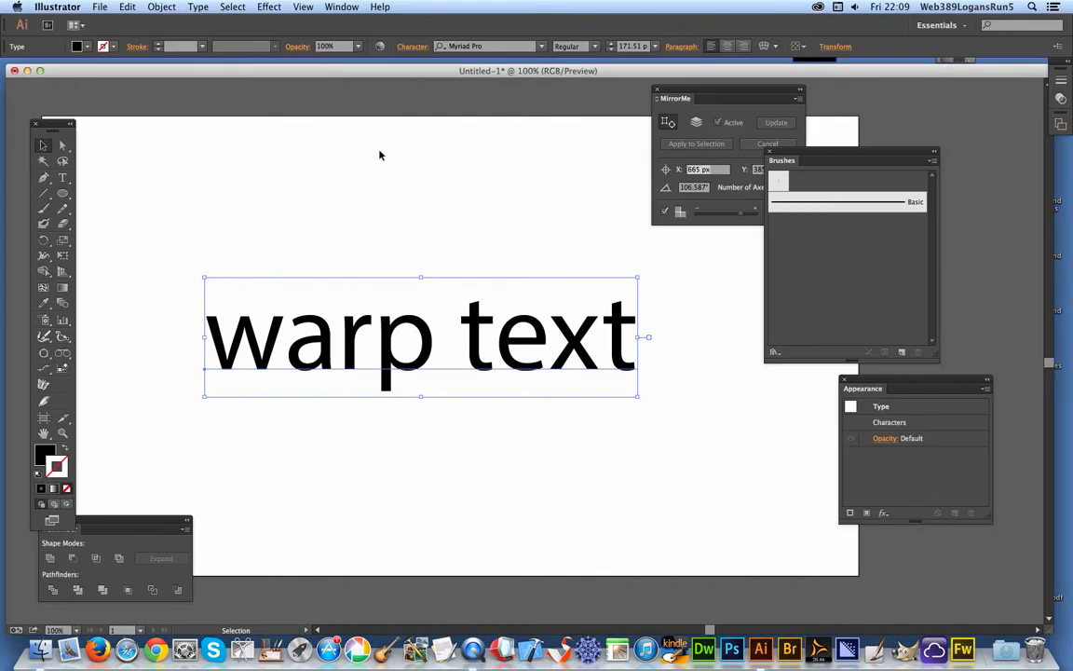
Expand the 'warp text' type into outlined shapes with Object > Expand.
{"action": "left_click", "coordinate": [162, 6]}
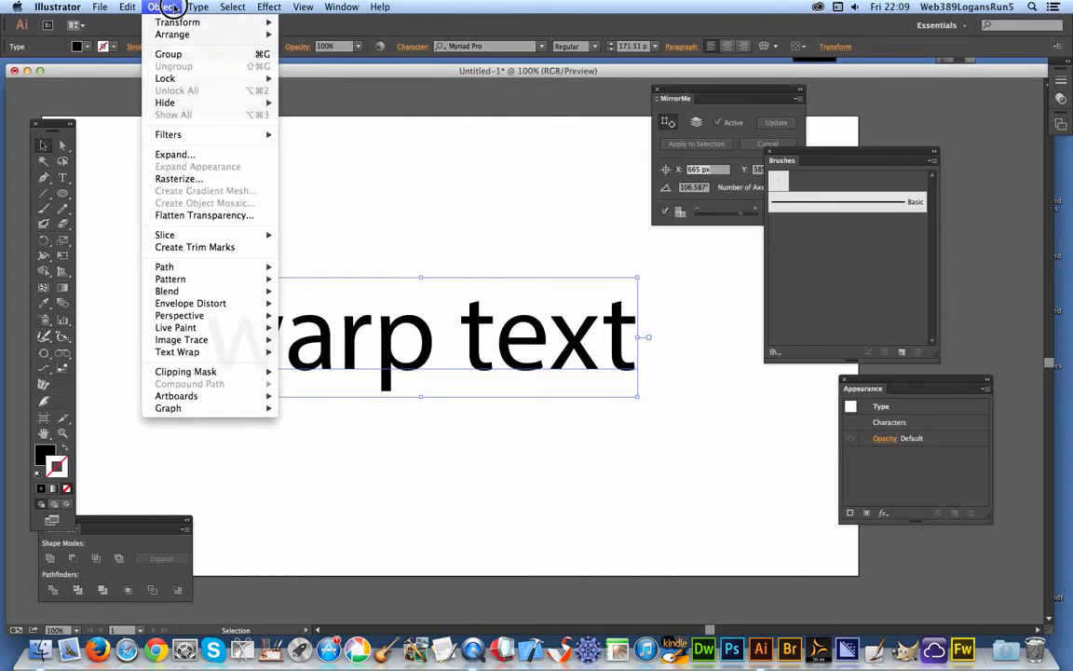
{"action": "left_click", "coordinate": [175, 154]}
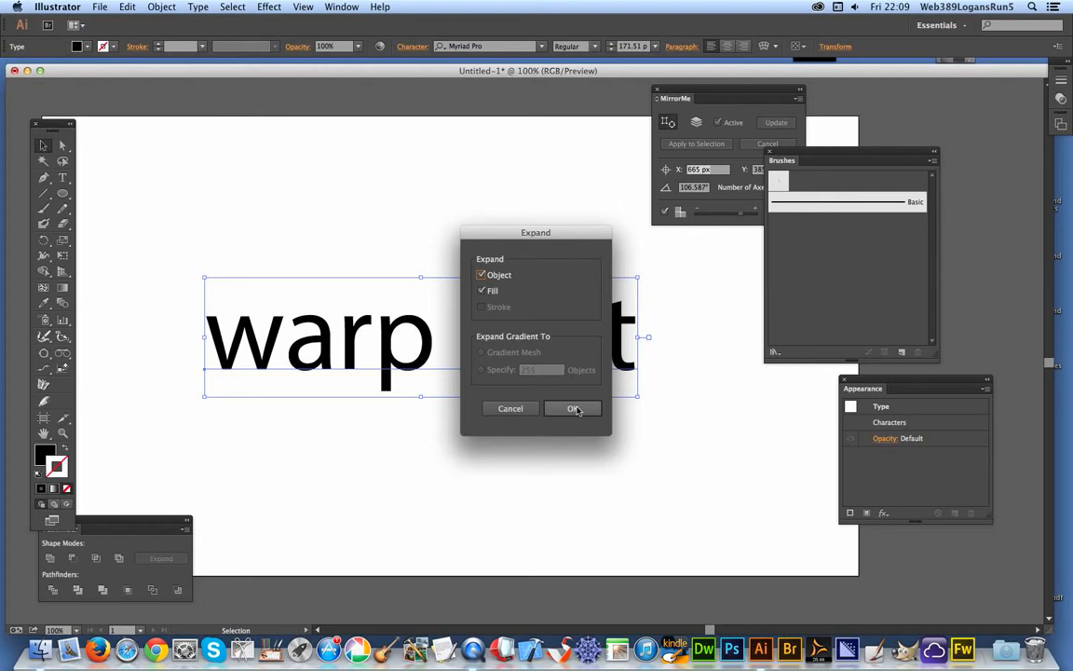
{"action": "left_click", "coordinate": [573, 409]}
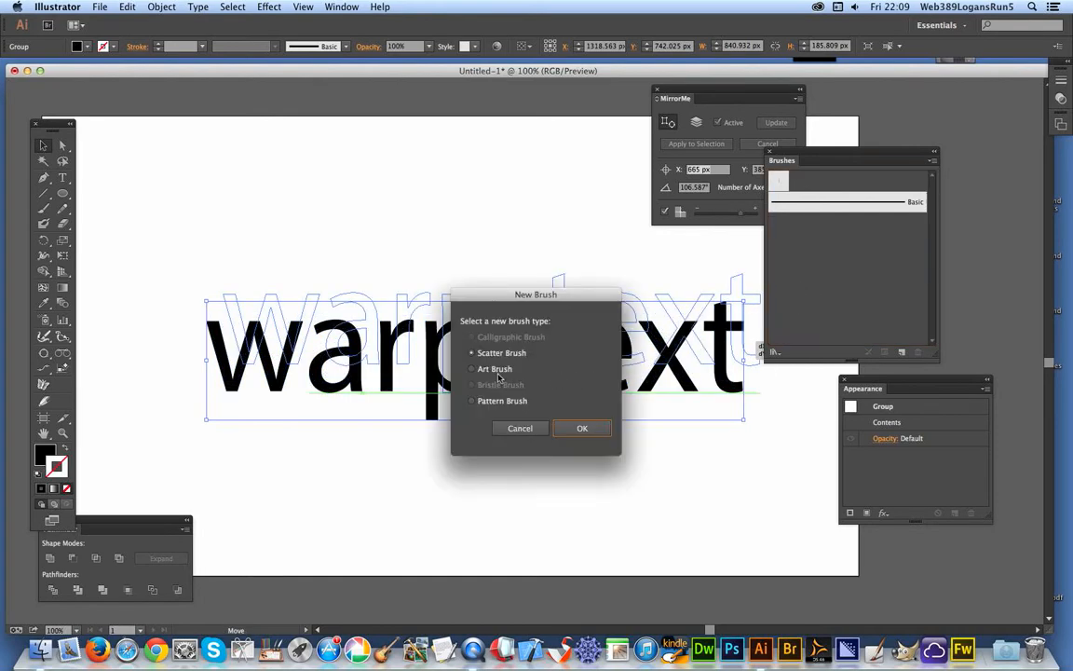
Save the outlined words as a new Art Brush, accepting the default options.
{"action": "left_click", "coordinate": [582, 428]}
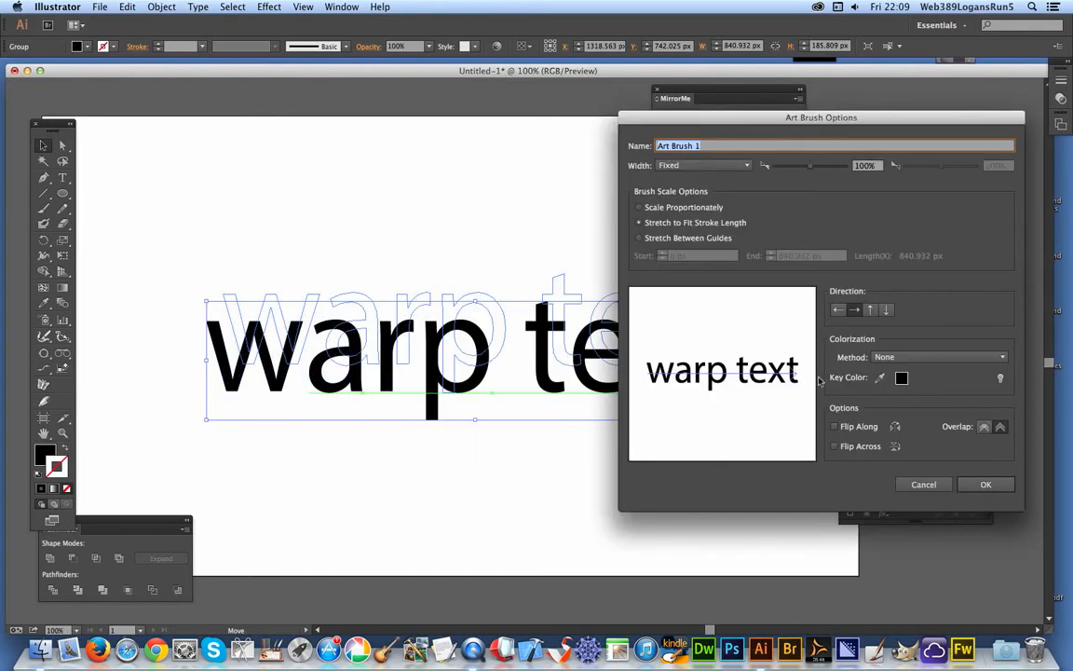
{"action": "left_click", "coordinate": [985, 483]}
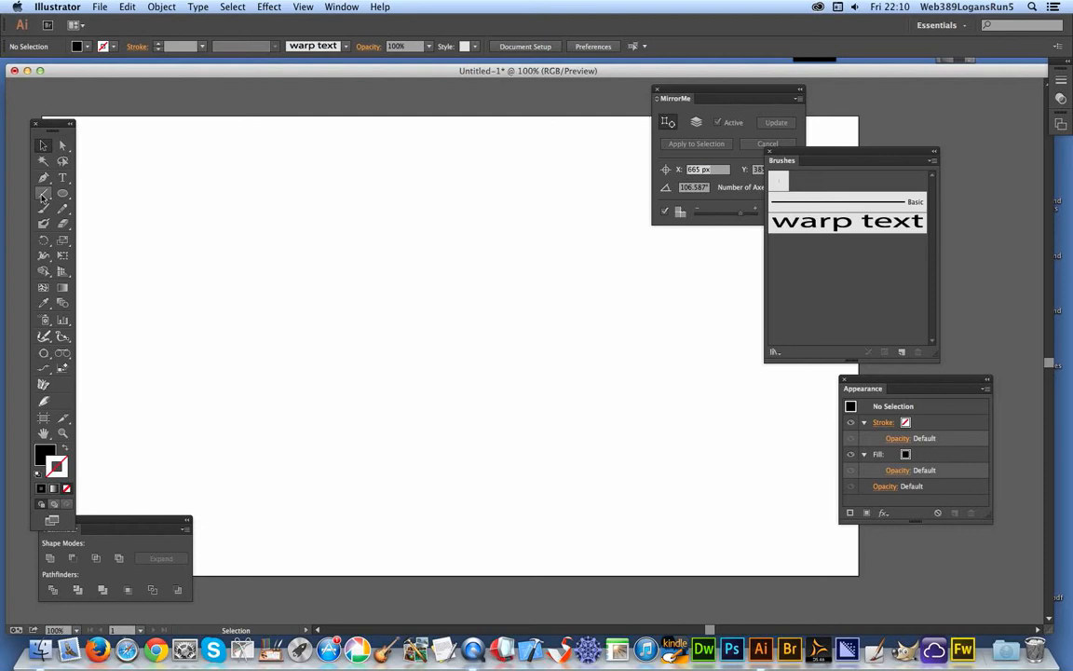
Draw a horizontal line across the artboard and bring up the width profile list.
{"action": "left_click_drag", "start_coordinate": [147, 311], "coordinate": [729, 311]}
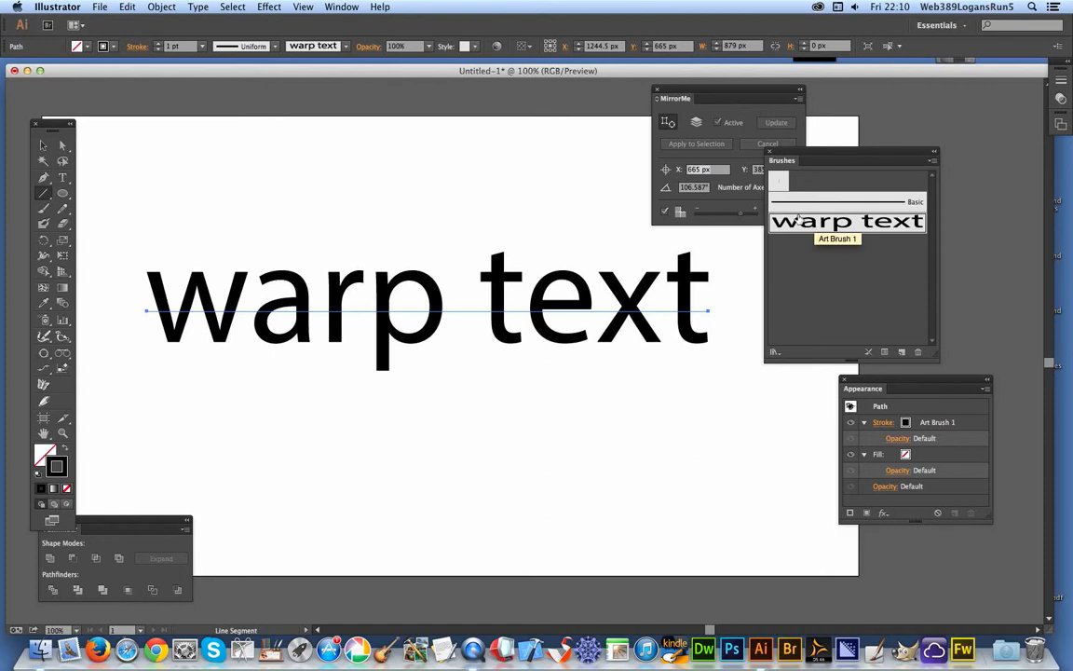
{"action": "mouse_move", "coordinate": [307, 30]}
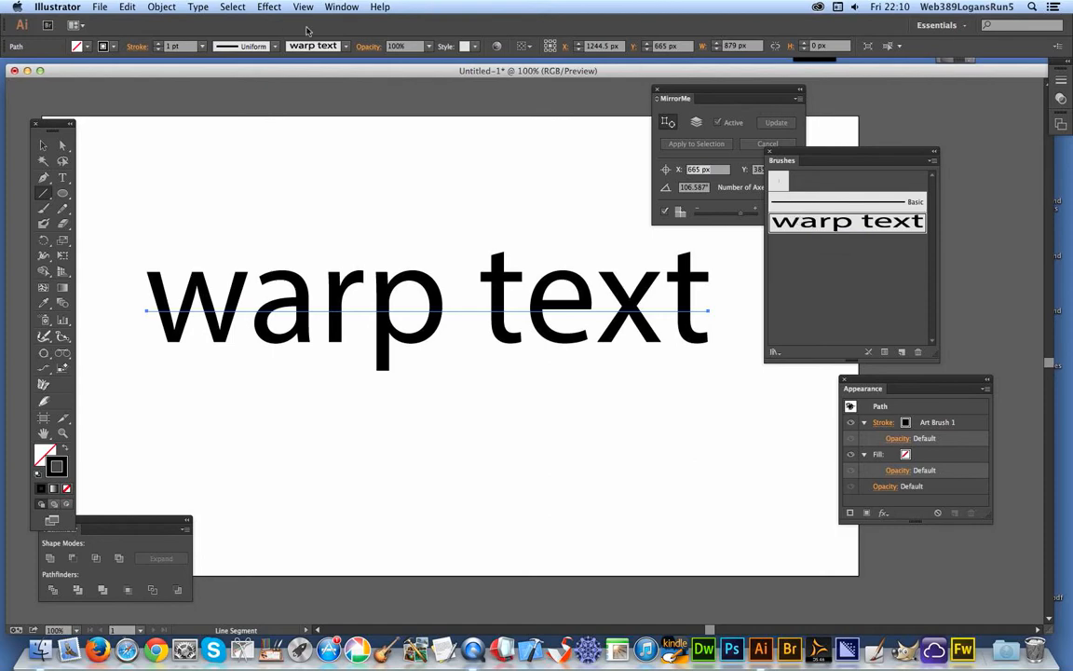
{"action": "left_click", "coordinate": [270, 46]}
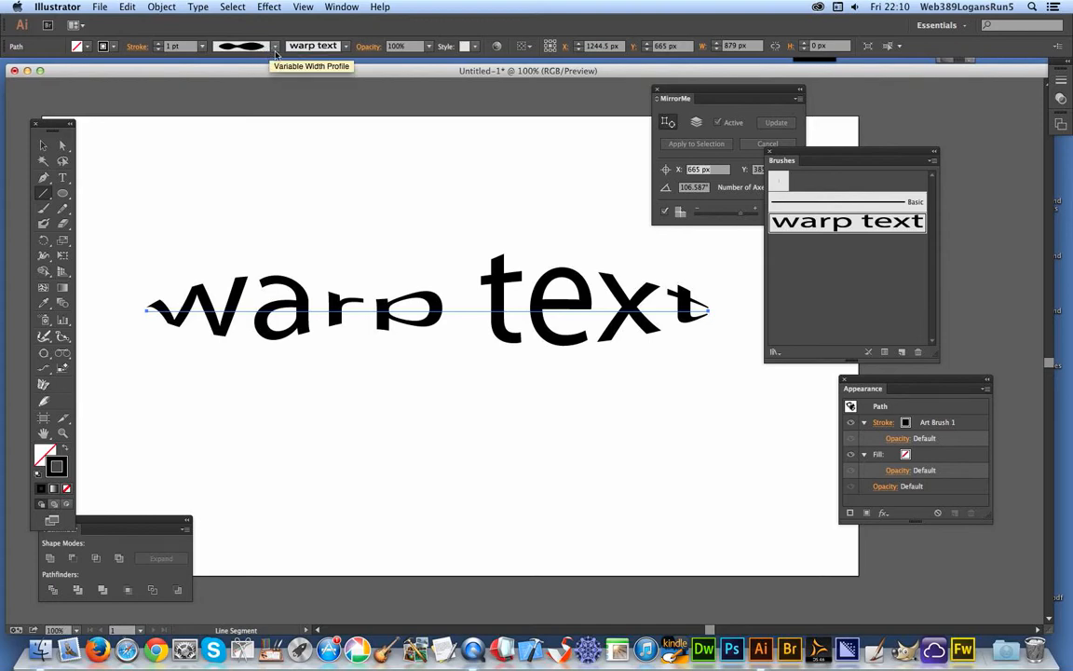
Apply a tapering width profile, then switch the line to the arch-shaped profile.
{"action": "left_click", "coordinate": [253, 45]}
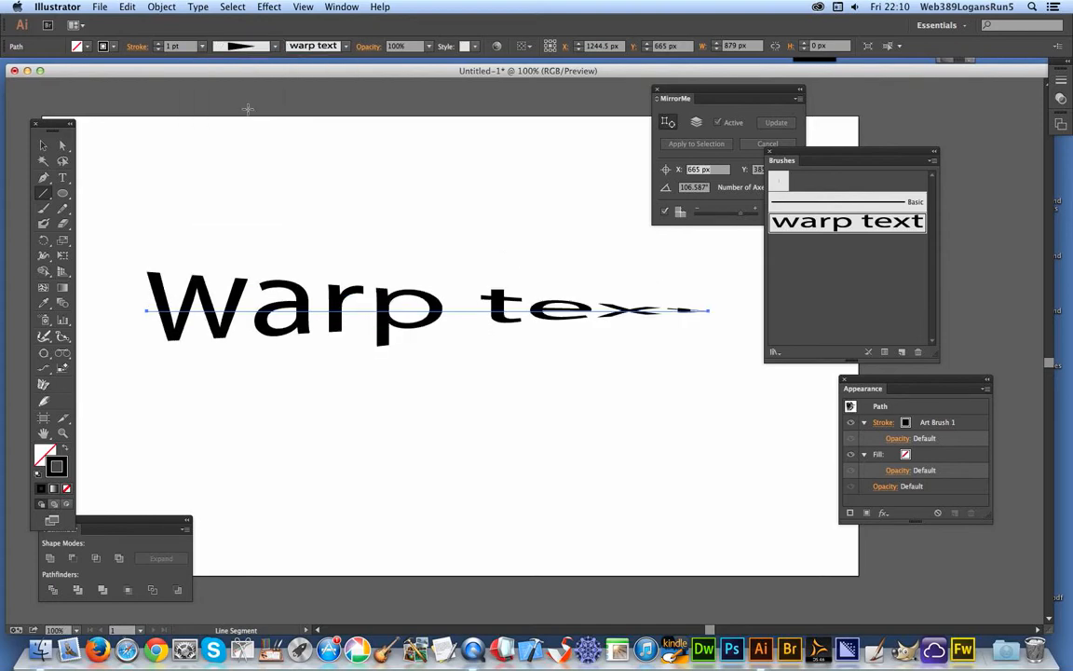
{"action": "left_click", "coordinate": [254, 46]}
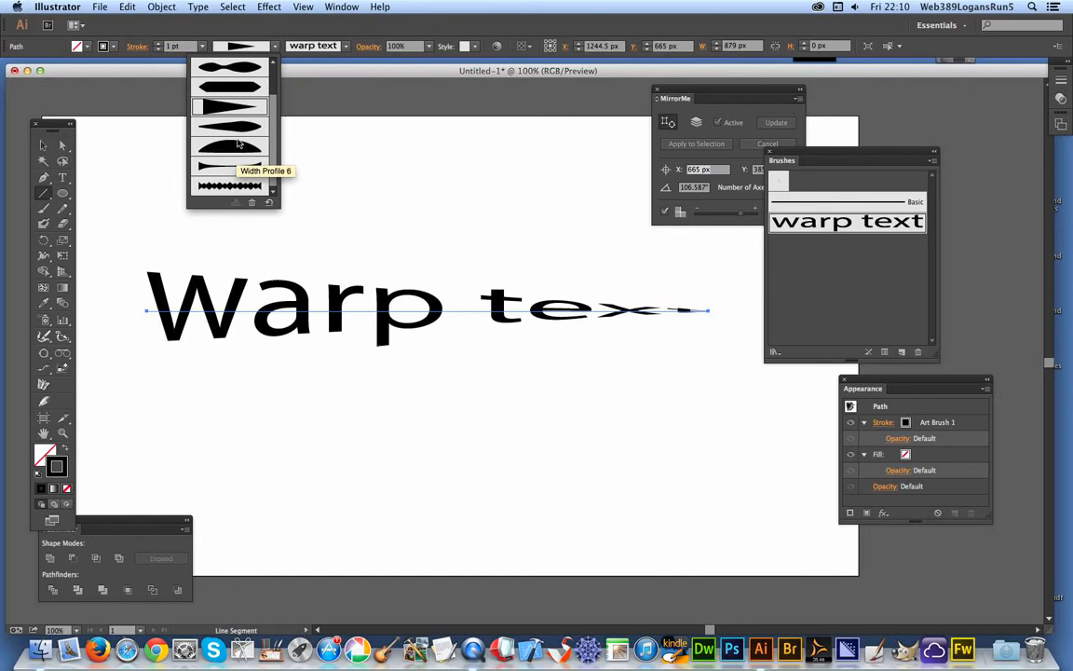
{"action": "left_click", "coordinate": [230, 166]}
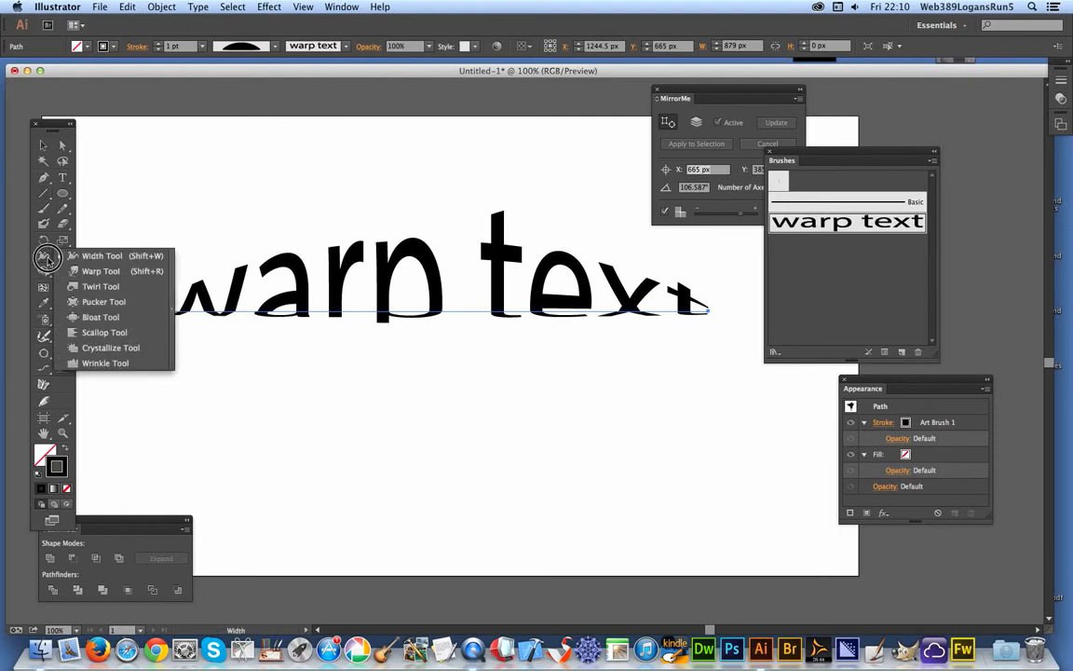
{"action": "mouse_move", "coordinate": [89, 256]}
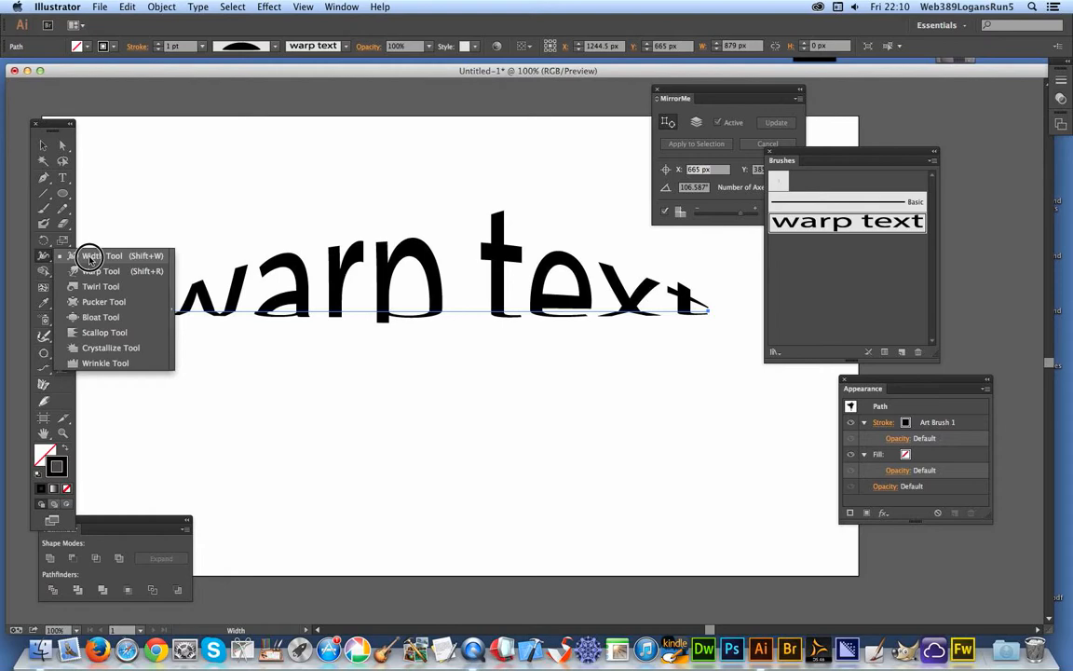
With the Width tool, drag width points outward at the W and beneath the p.
{"action": "left_click", "coordinate": [101, 256]}
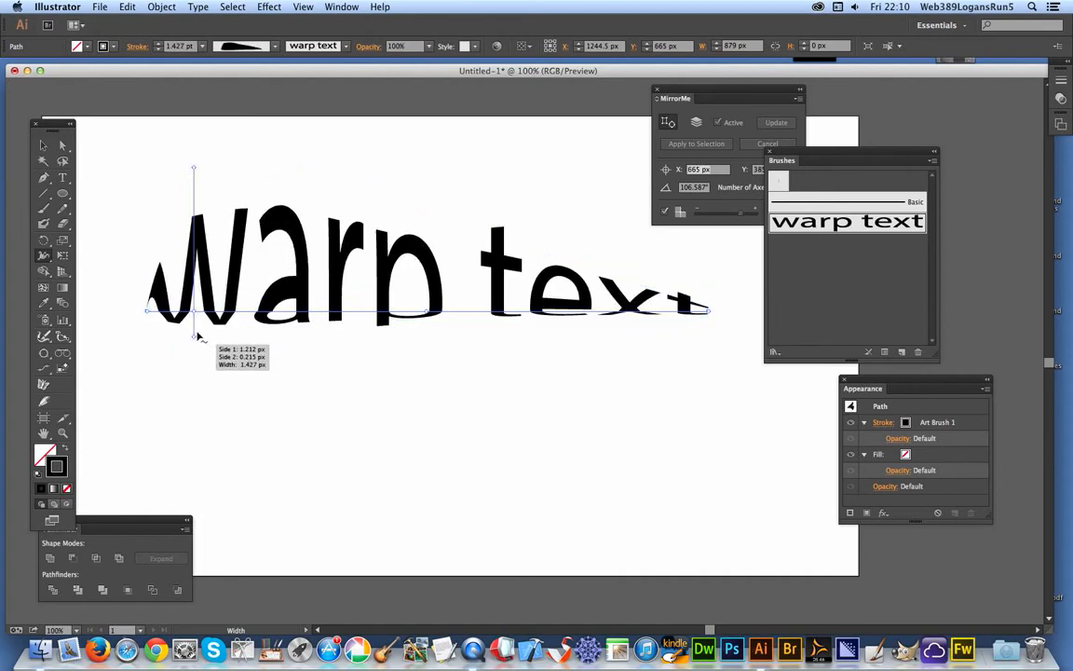
{"action": "left_click_drag", "start_coordinate": [194, 336], "coordinate": [356, 336]}
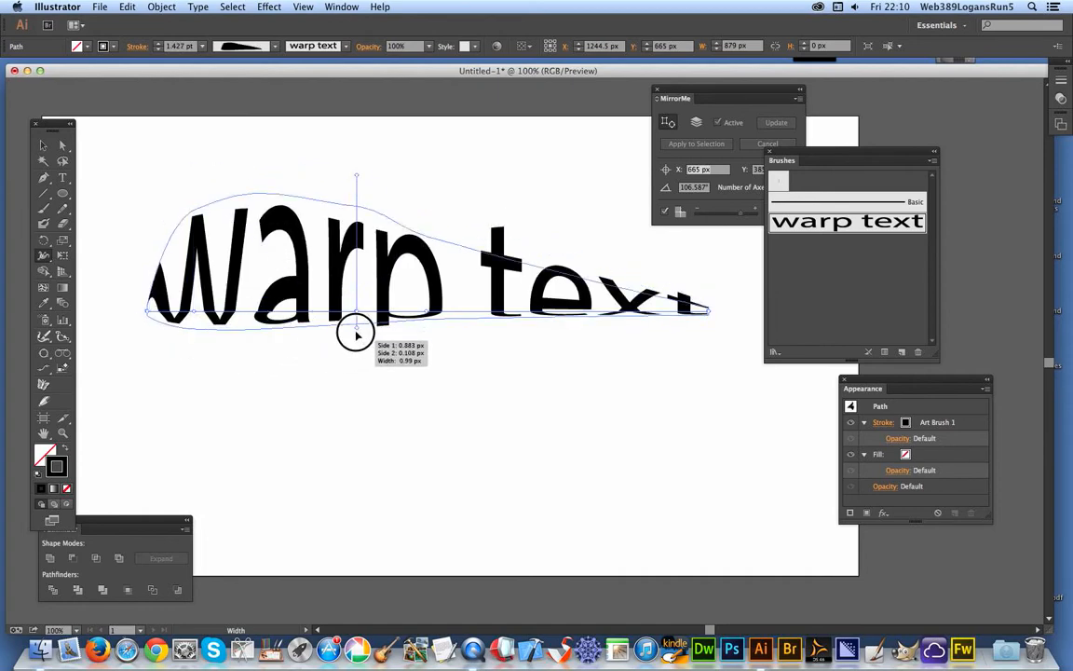
{"action": "left_click_drag", "start_coordinate": [356, 334], "coordinate": [359, 317]}
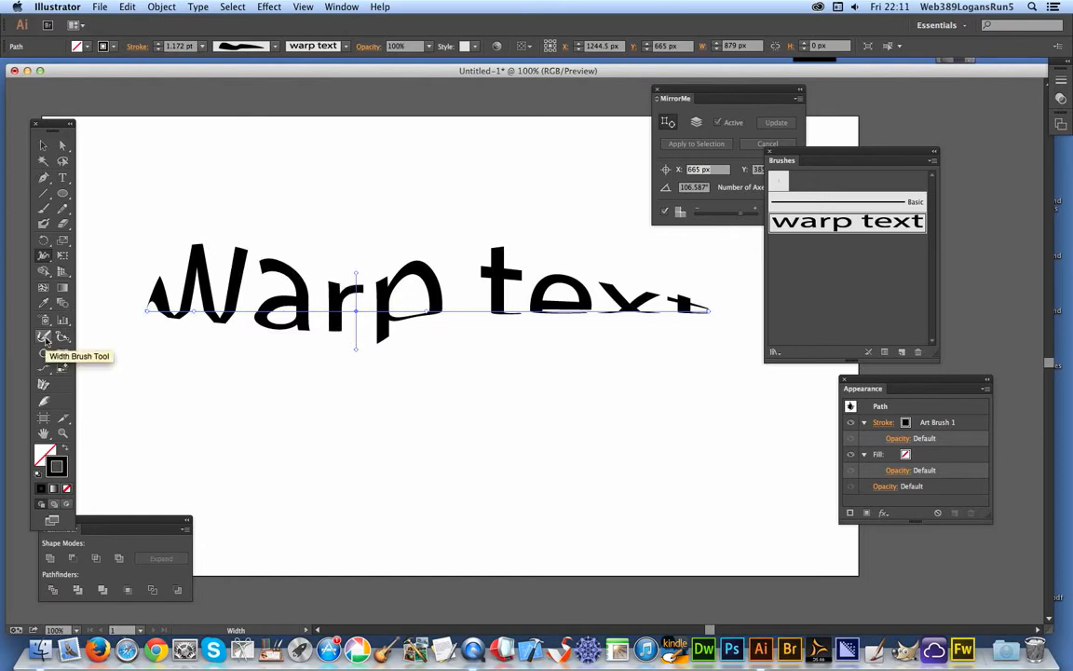
{"action": "mouse_move", "coordinate": [63, 337]}
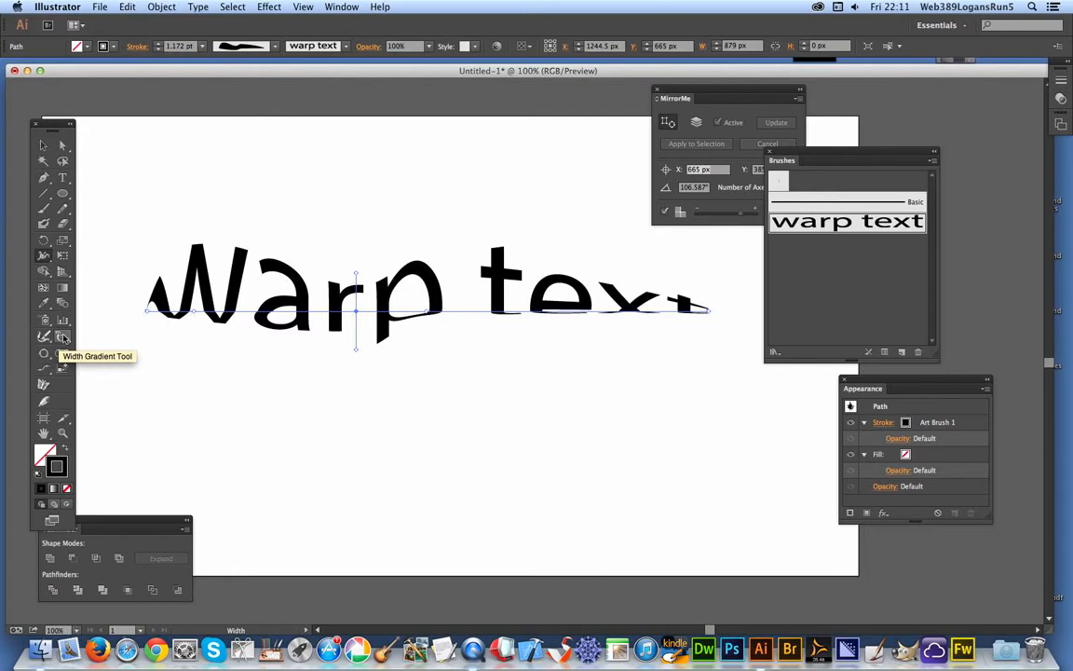
{"action": "mouse_move", "coordinate": [62, 338]}
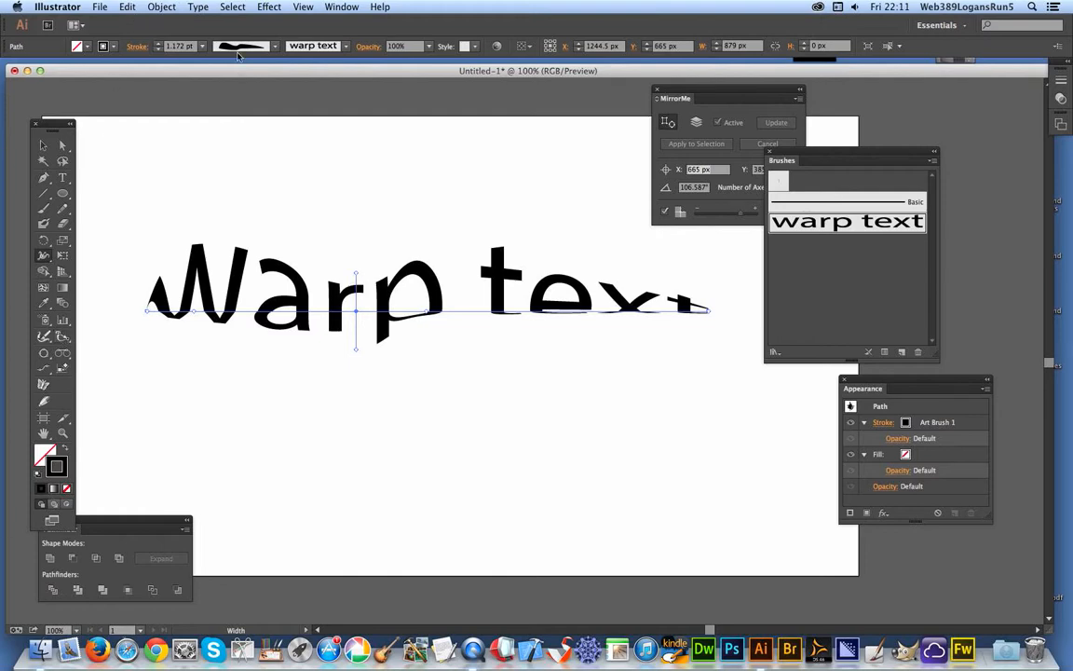
Open the Variable Width Profile dropdown in the Control bar.
{"action": "left_click", "coordinate": [256, 45]}
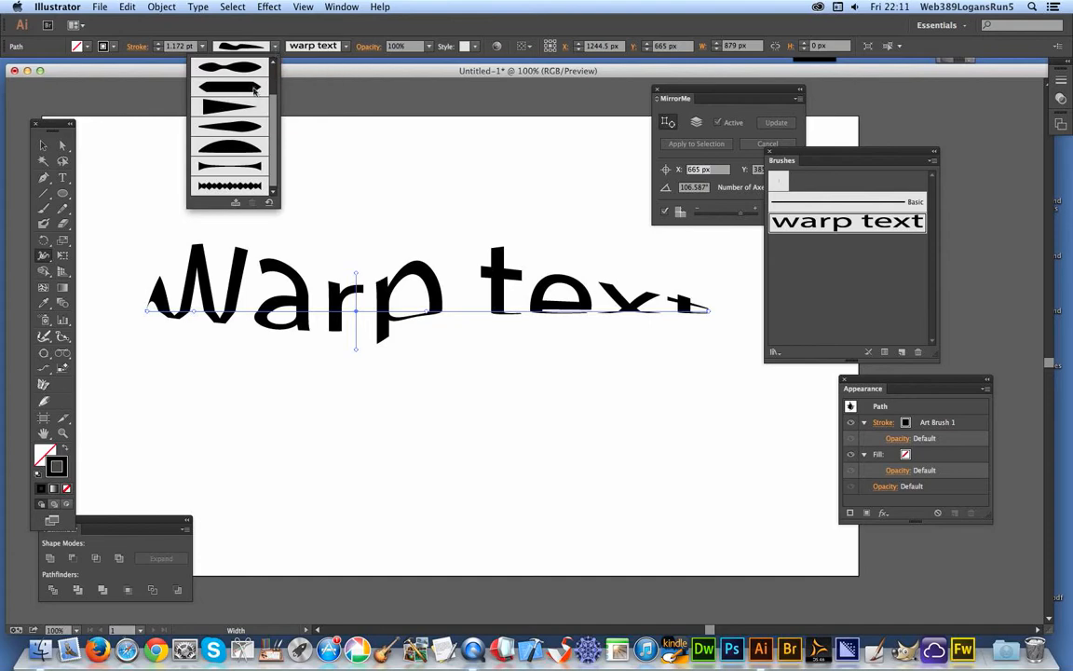